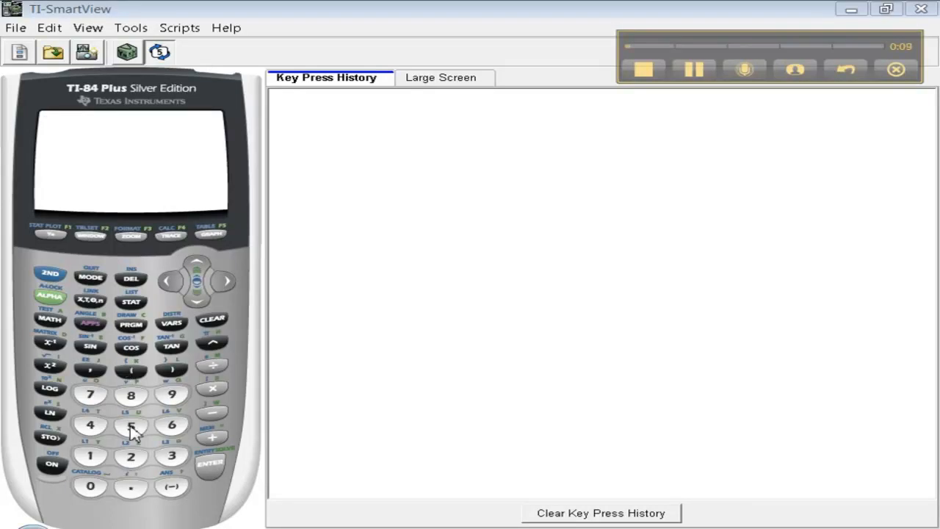
# Fix the stray-comma syntax error in 85+53 and evaluate it to 138
pyautogui.click(133, 393)
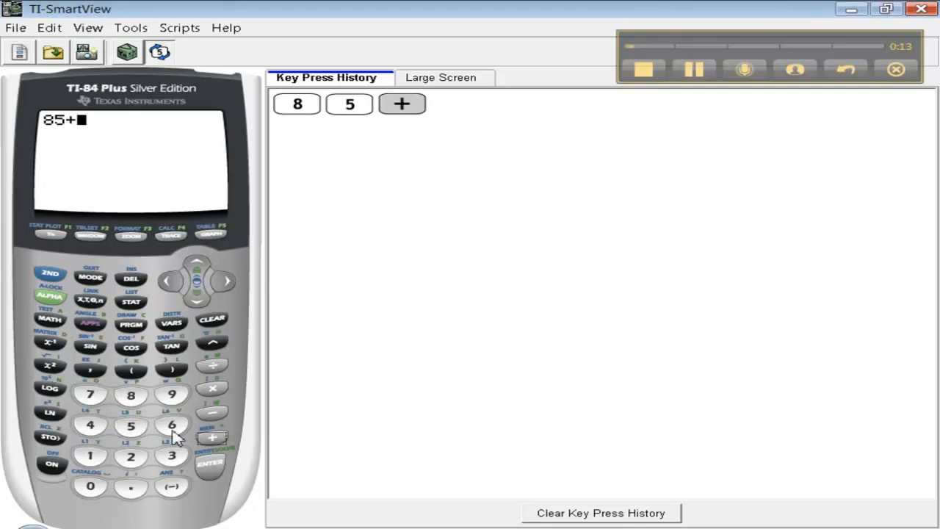
pyautogui.click(134, 426)
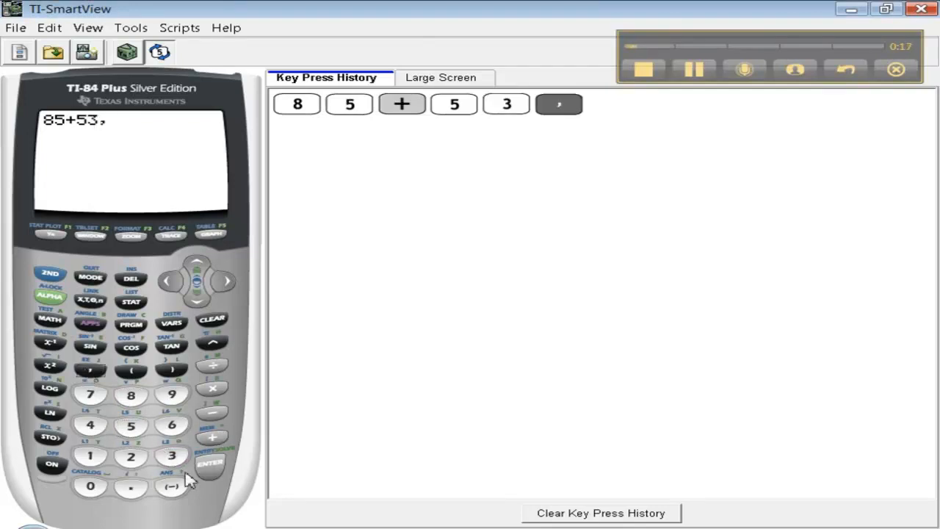
pyautogui.click(209, 464)
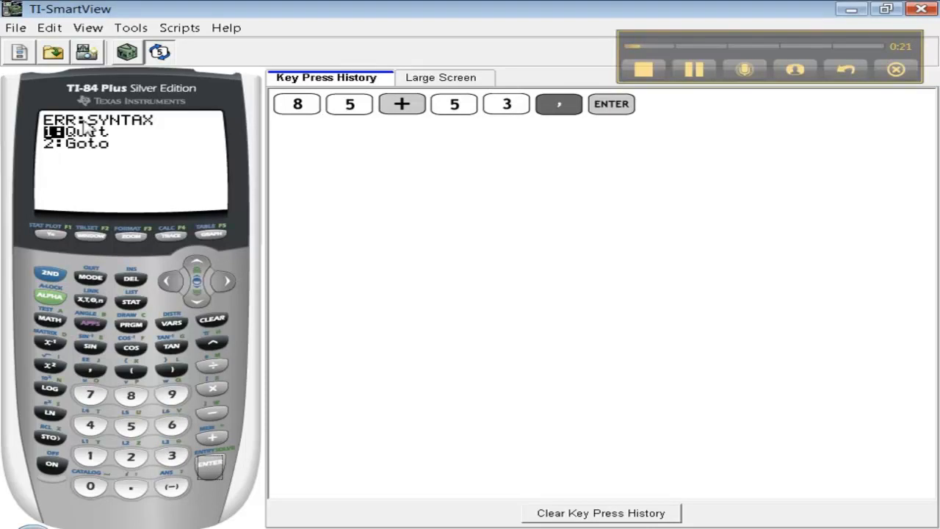
pyautogui.moveTo(83, 157)
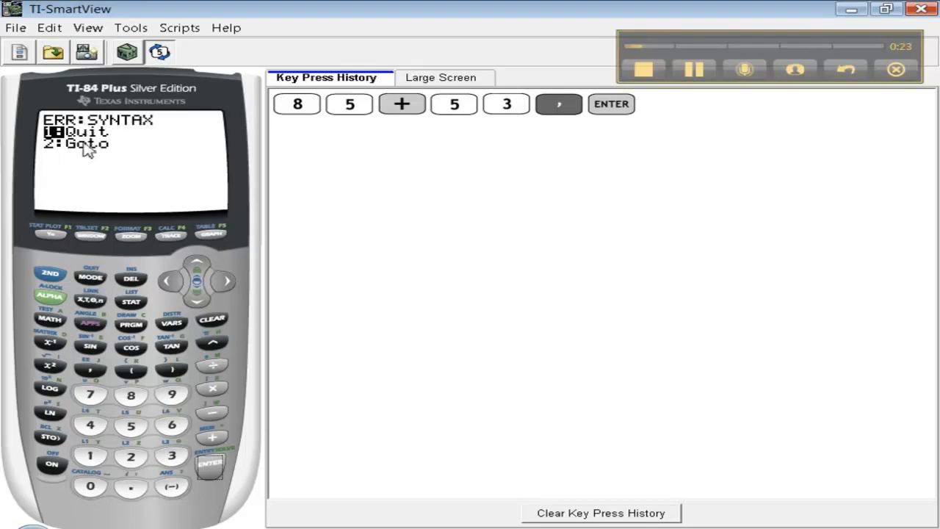
pyautogui.click(132, 457)
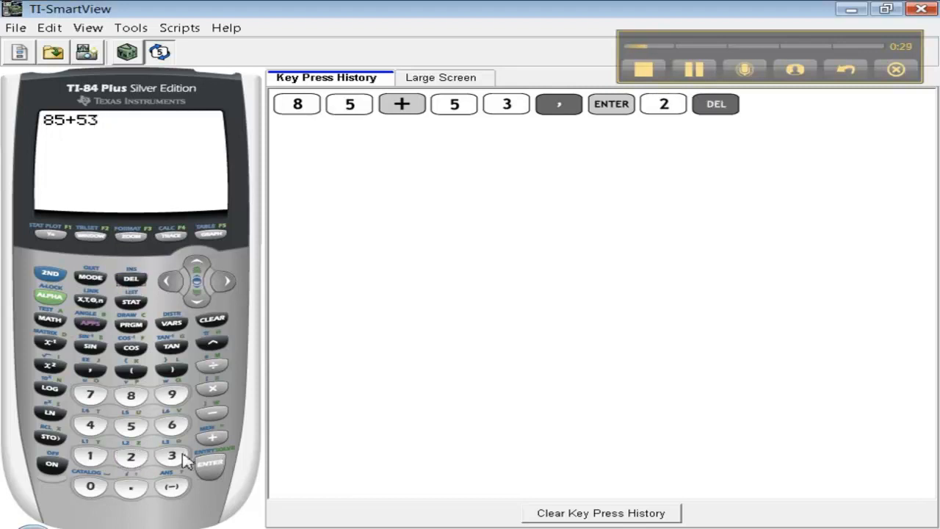
pyautogui.click(208, 464)
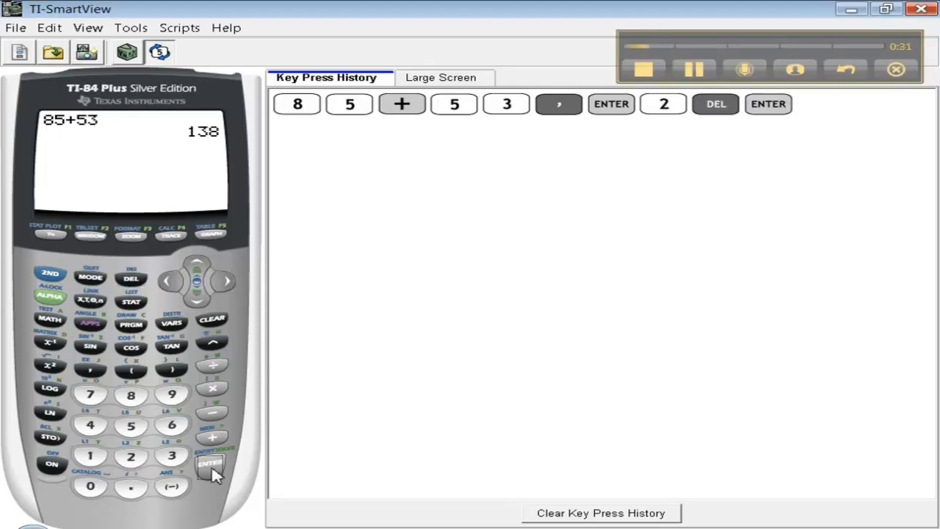
# Correct 85(−)23 to use the minus sign and evaluate 85-23 to 62
pyautogui.click(132, 394)
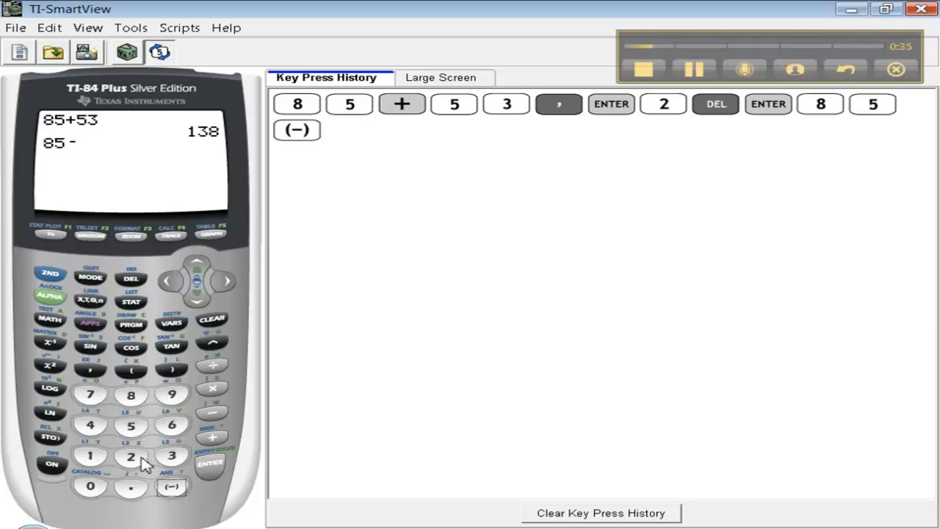
pyautogui.click(210, 467)
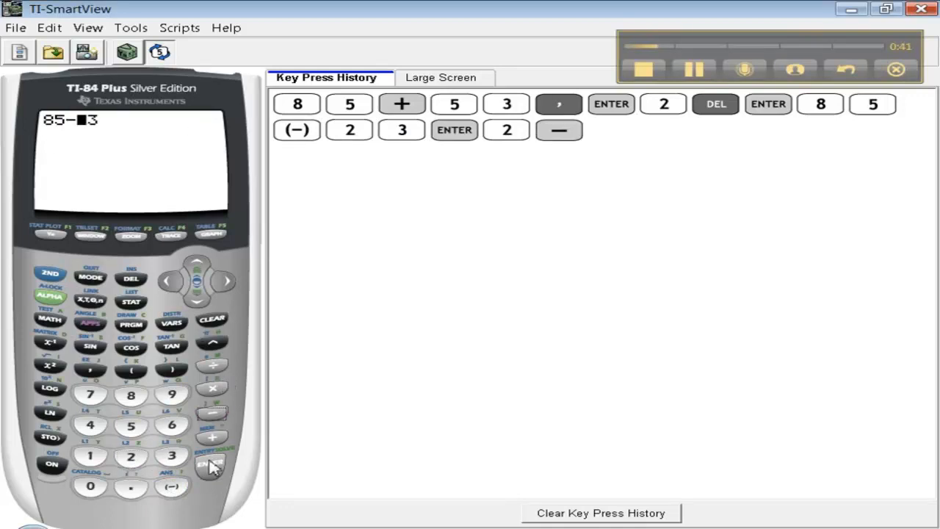
pyautogui.click(212, 464)
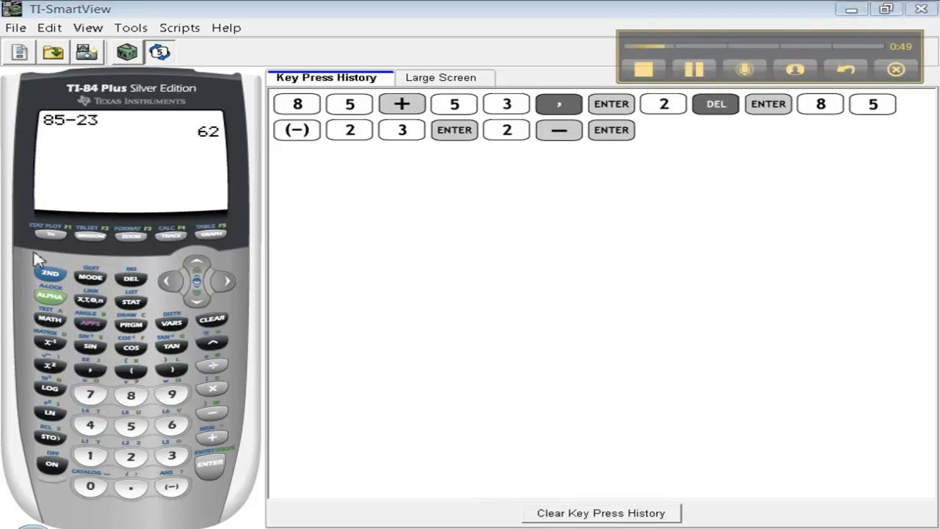
# Clear Y1 and Y2, replace Y3 with (X-2)², and graph the parabola
pyautogui.click(50, 232)
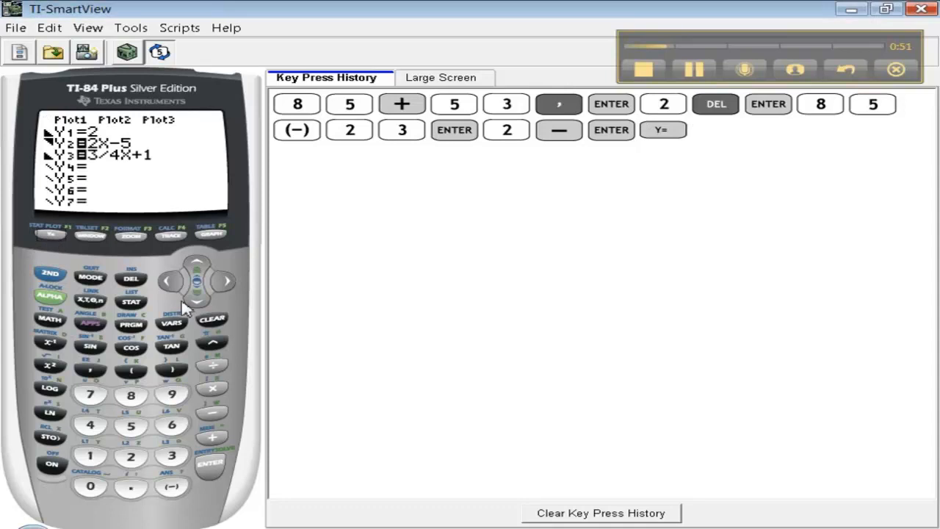
pyautogui.click(212, 319)
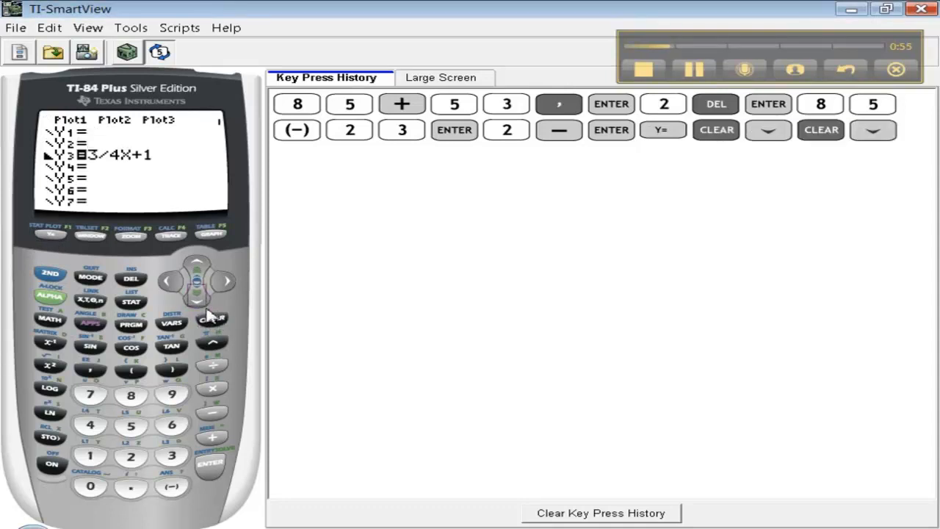
pyautogui.click(211, 320)
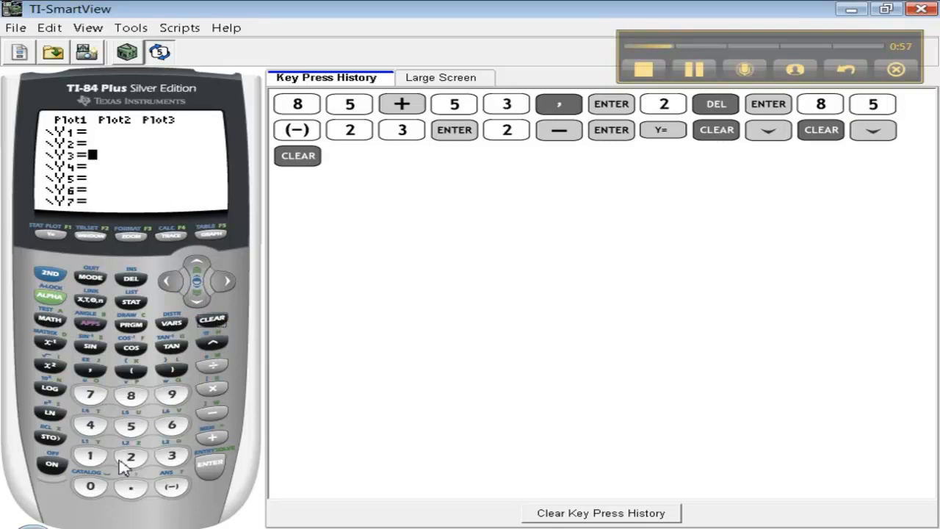
pyautogui.click(89, 300)
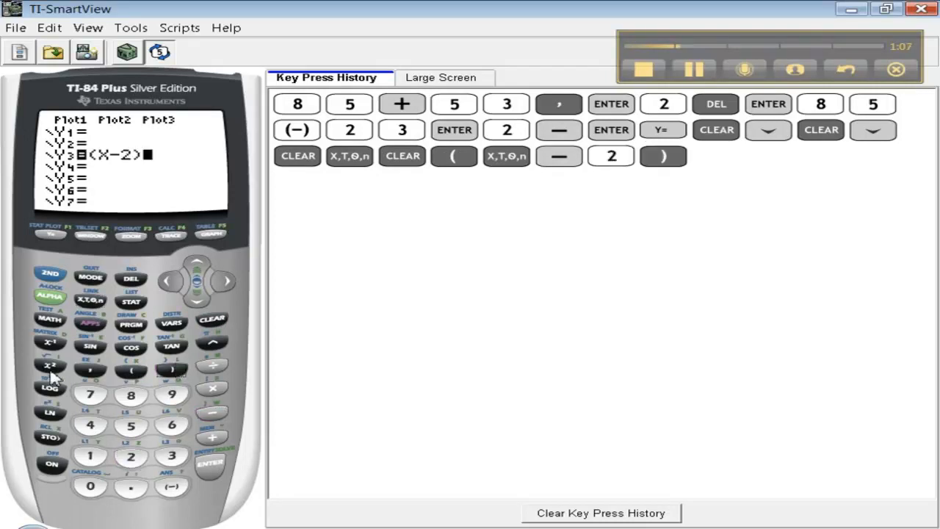
pyautogui.click(50, 365)
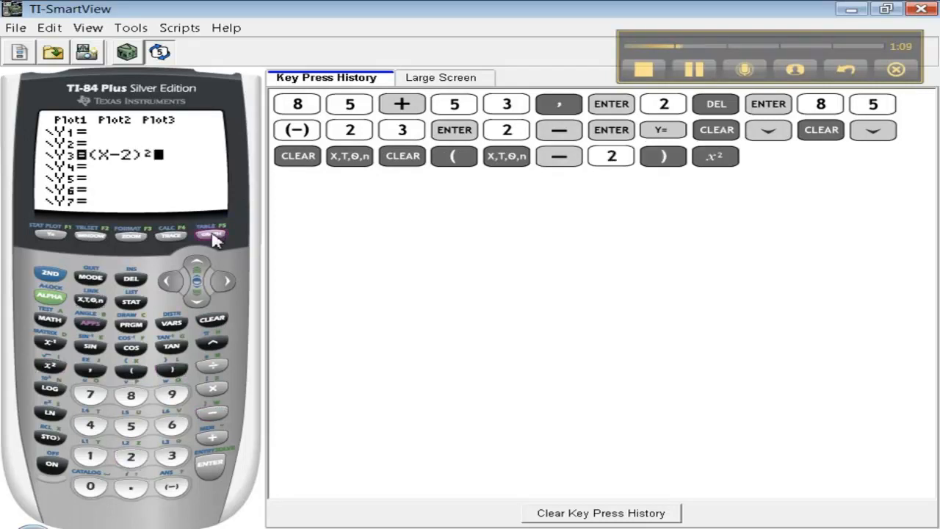
pyautogui.click(211, 235)
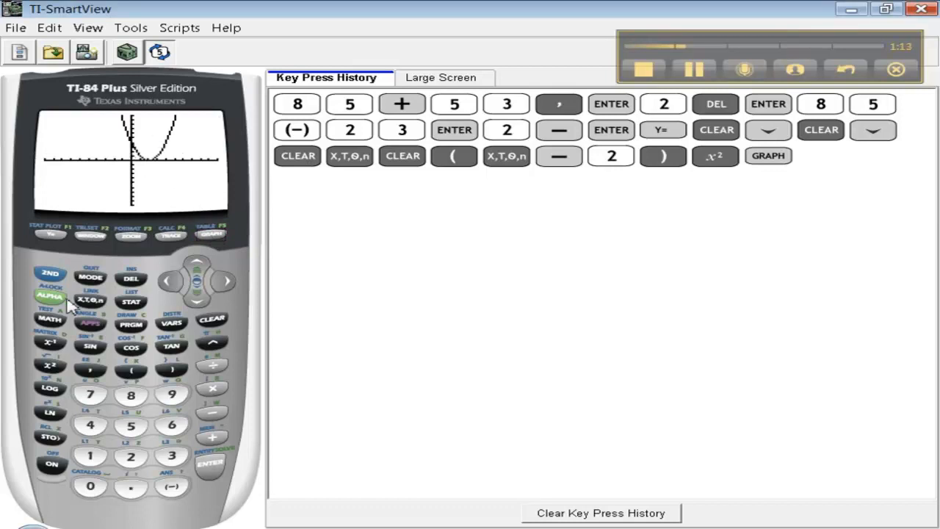
# Find the parabola's minimum (X≈1.28, Y≈0.52), then bound a second minimum search
pyautogui.click(167, 235)
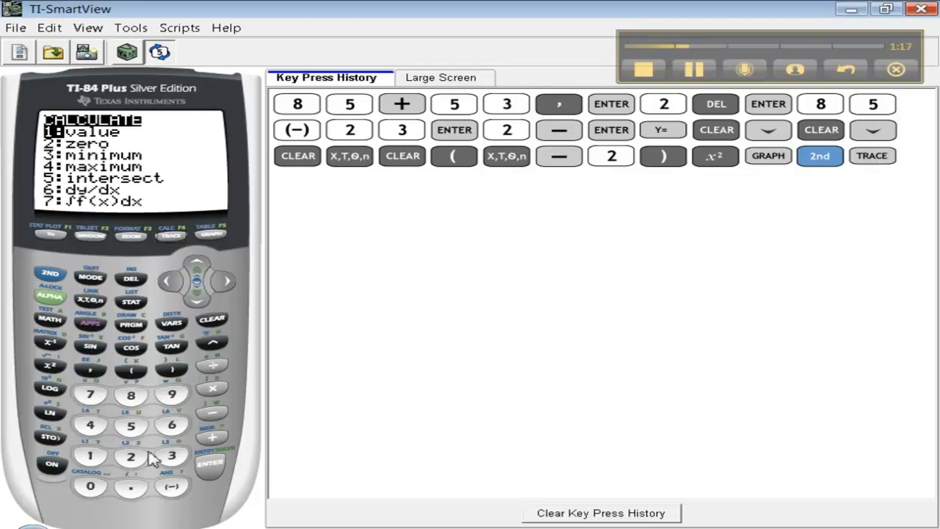
pyautogui.click(174, 455)
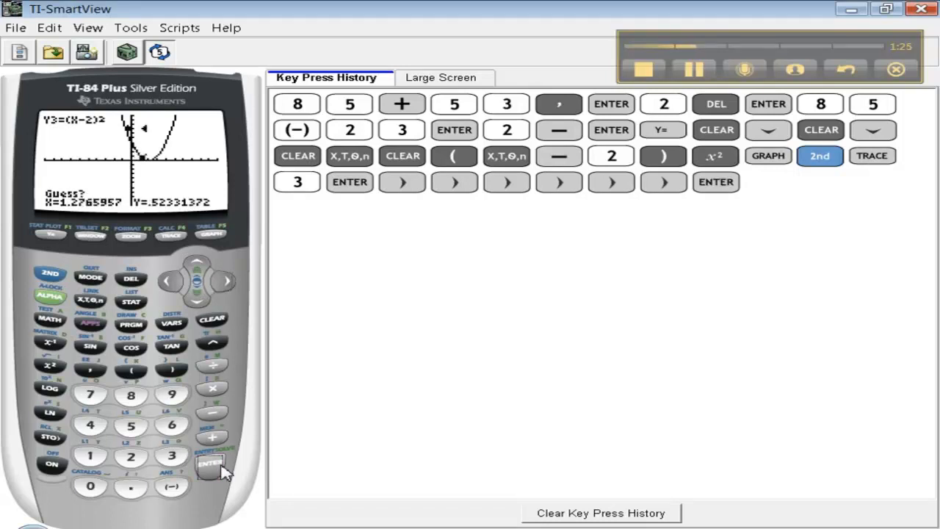
pyautogui.click(208, 476)
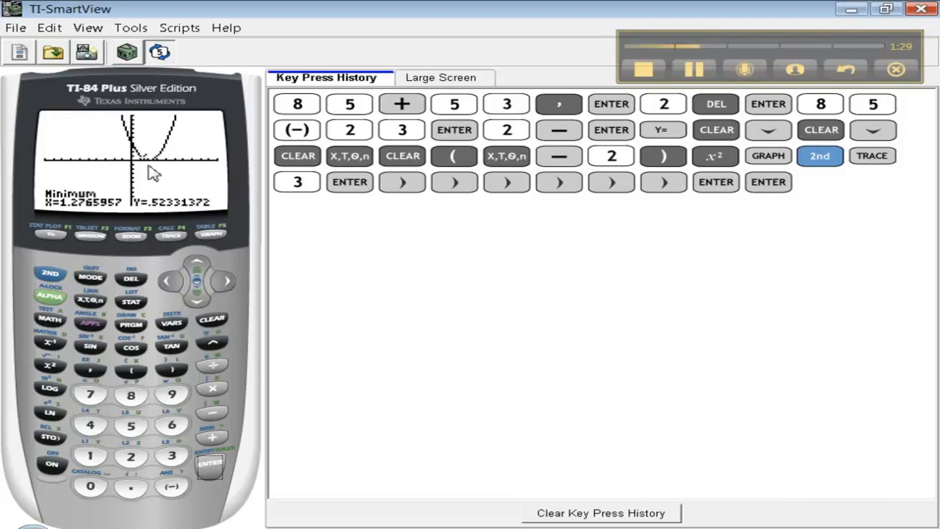
pyautogui.moveTo(126, 249)
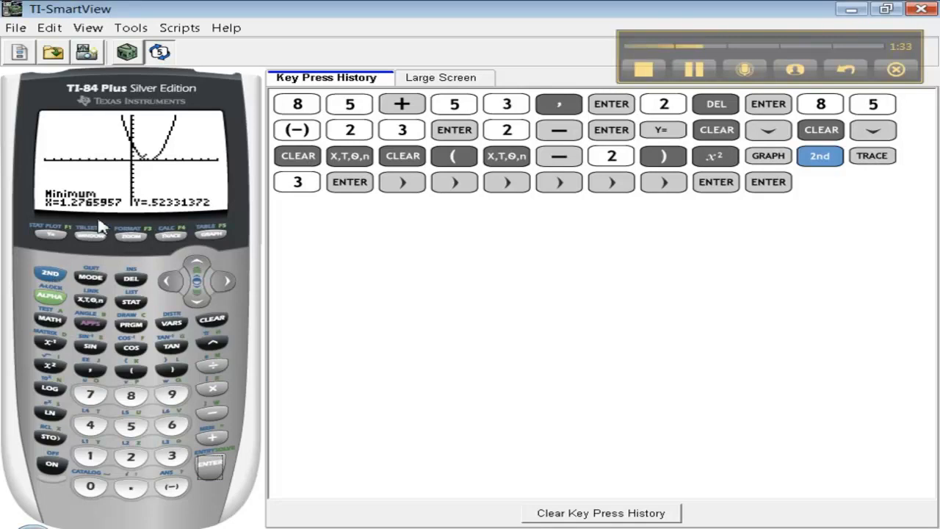
pyautogui.moveTo(87, 235)
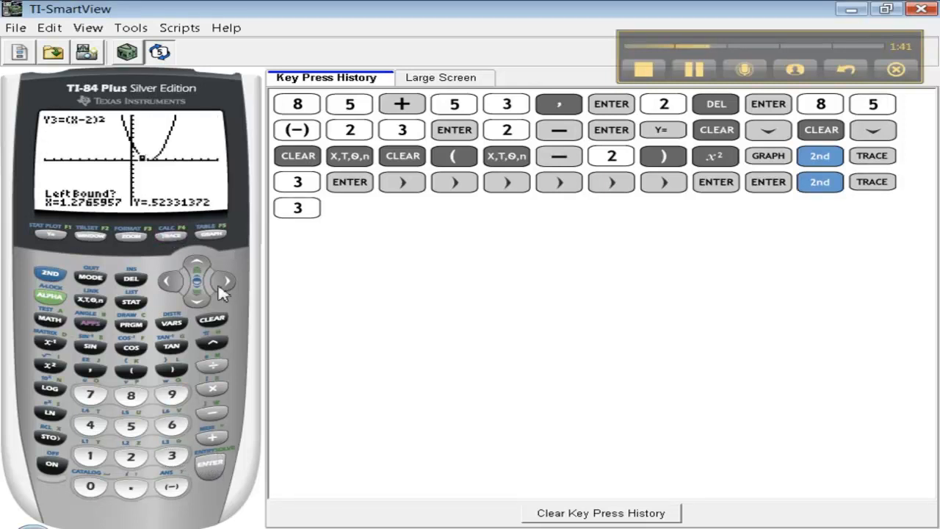
pyautogui.click(226, 280)
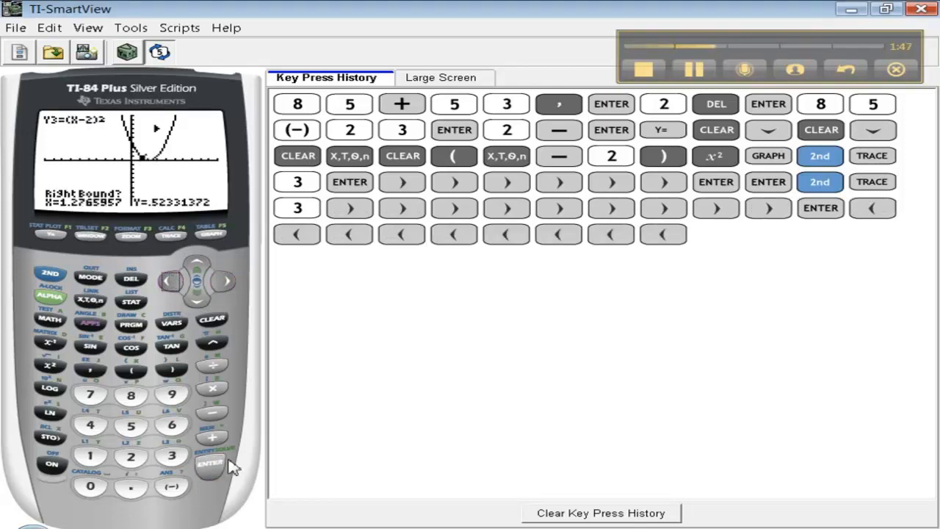
pyautogui.click(208, 463)
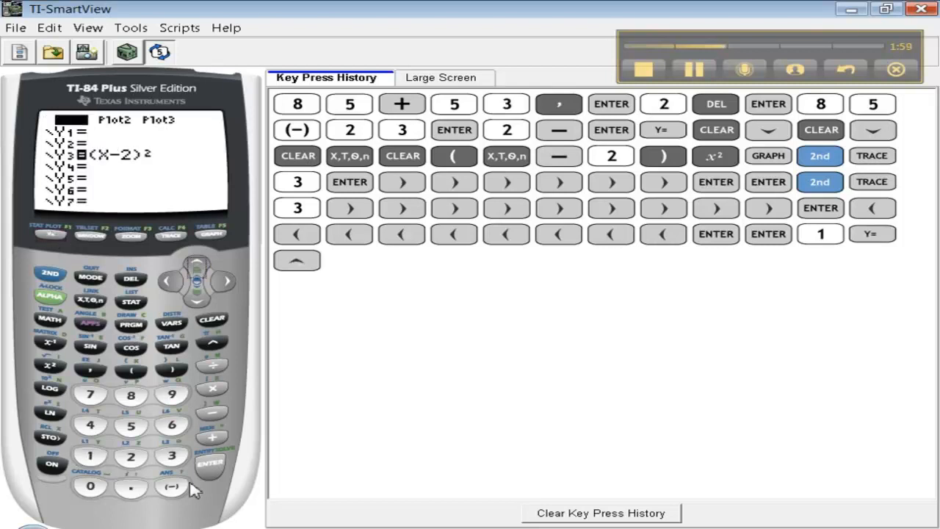
# Turn on Plot1 and empty list L2, keeping L1 as 5, 6, 7, 8, 9
pyautogui.click(209, 463)
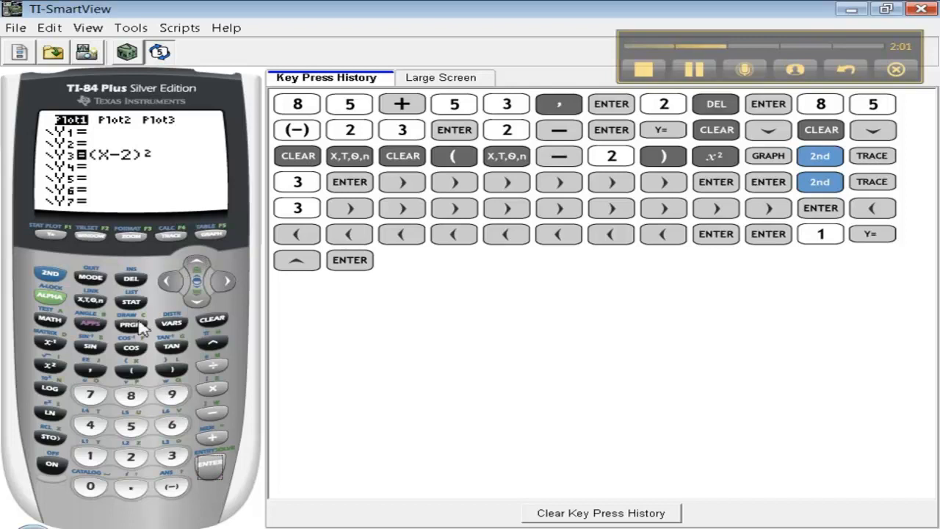
pyautogui.click(130, 299)
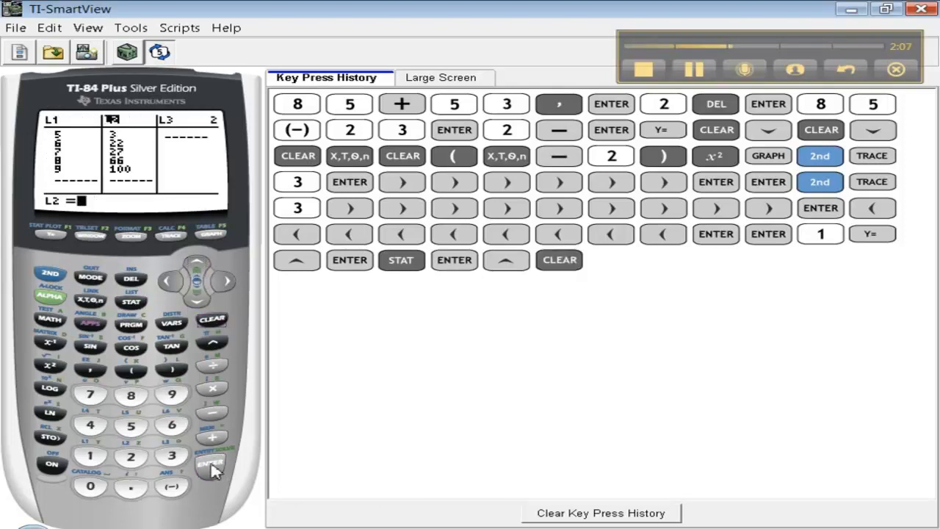
pyautogui.click(209, 464)
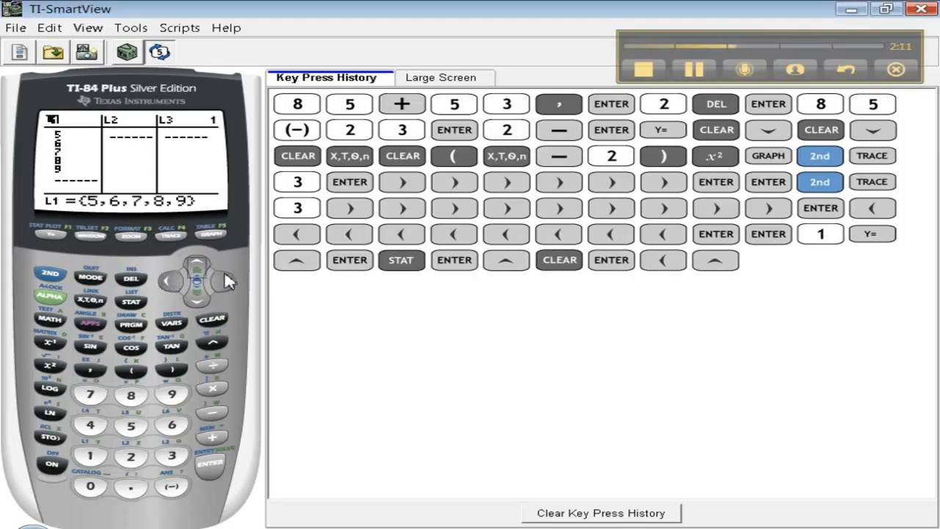
pyautogui.click(226, 280)
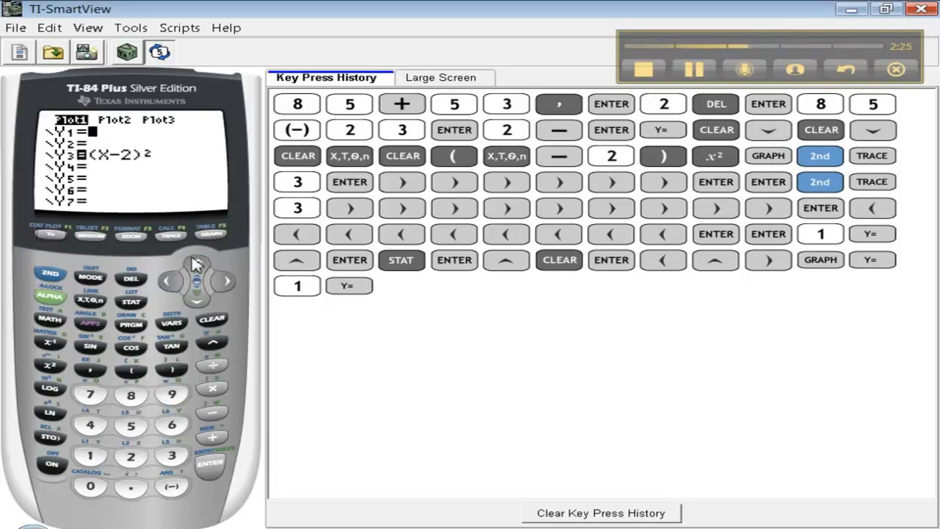
pyautogui.moveTo(129, 321)
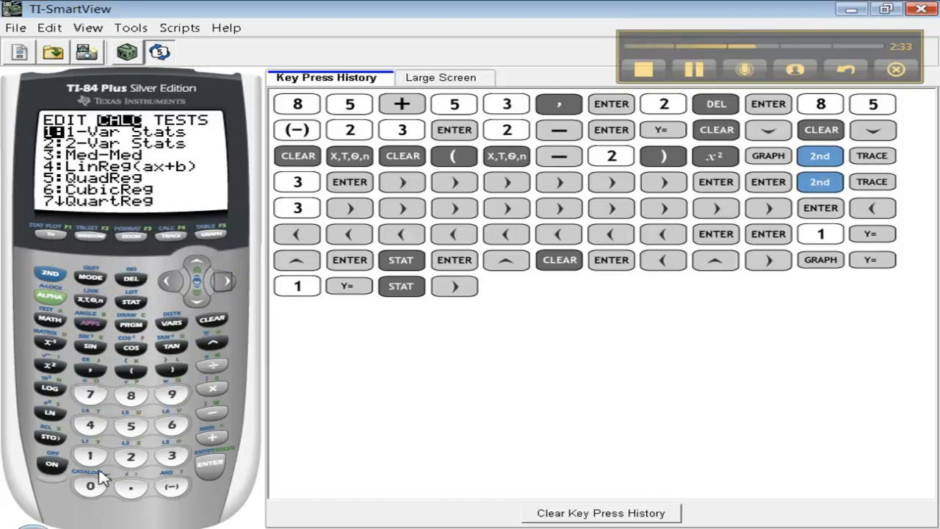
# Paste and run LinReg(ax+b), triggering ERR:INVALID DIM
pyautogui.click(94, 425)
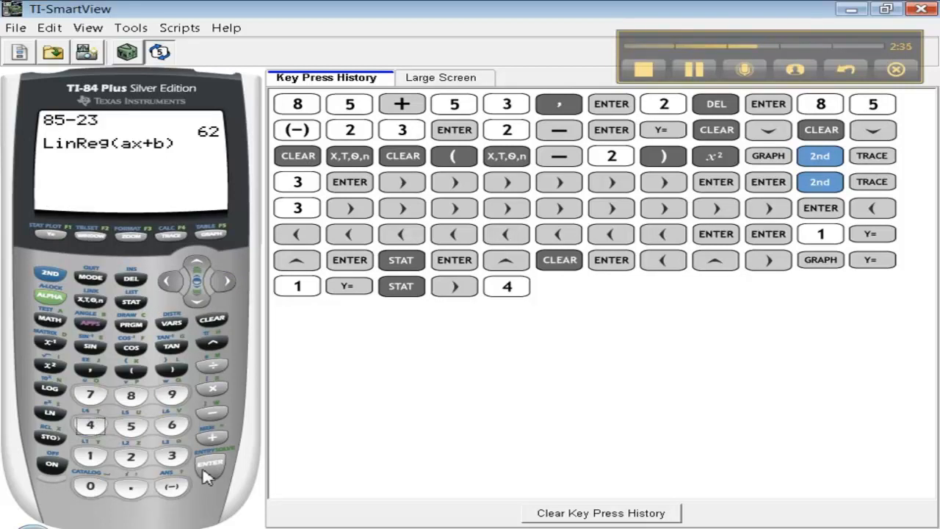
pyautogui.click(207, 464)
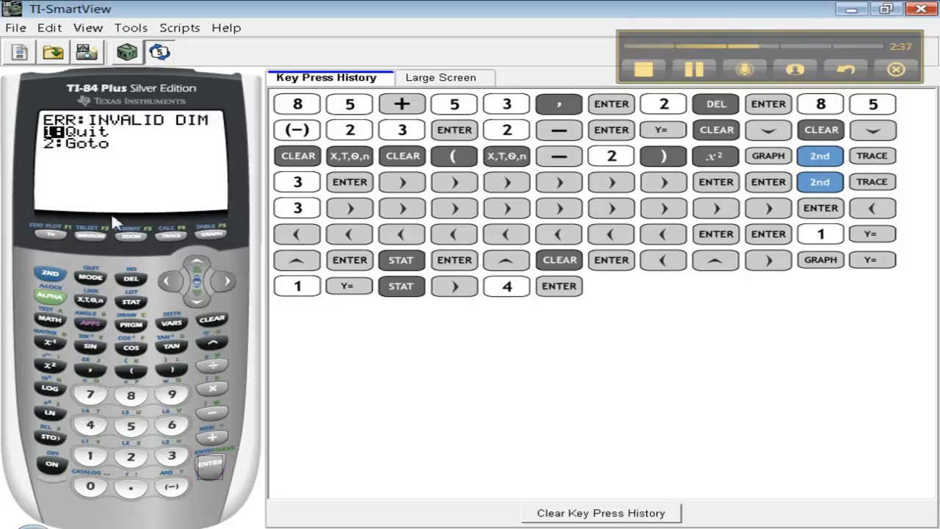
pyautogui.moveTo(99, 162)
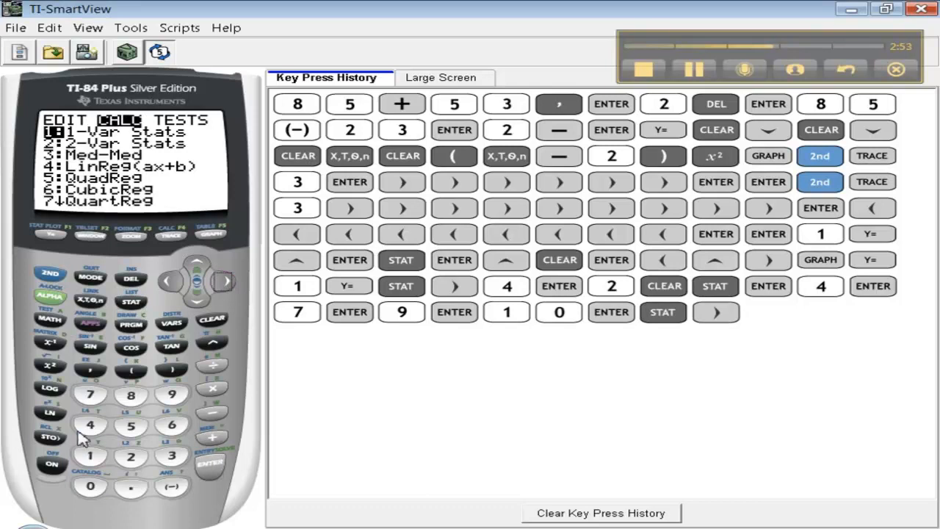
# Paste and rerun LinReg(ax+b) with 4, 7, 9, 10 entered, returning to the home screen
pyautogui.click(208, 465)
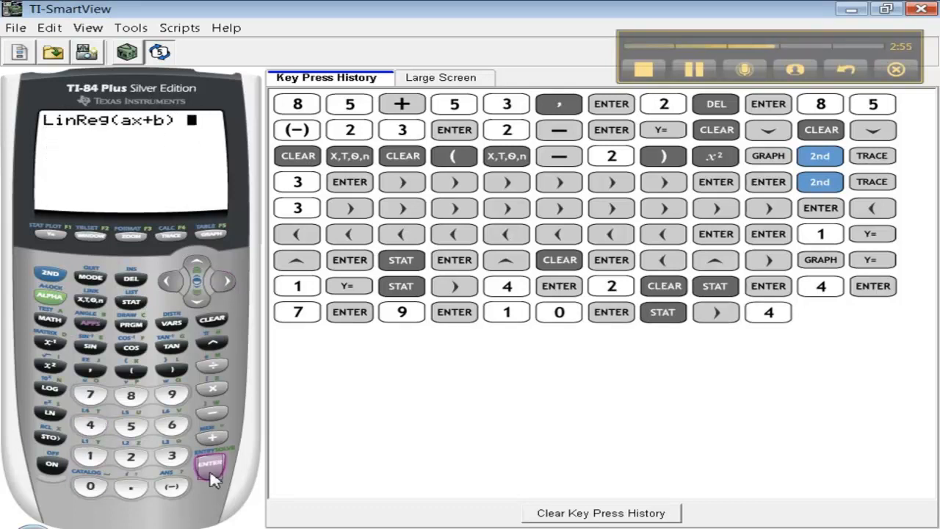
pyautogui.click(207, 465)
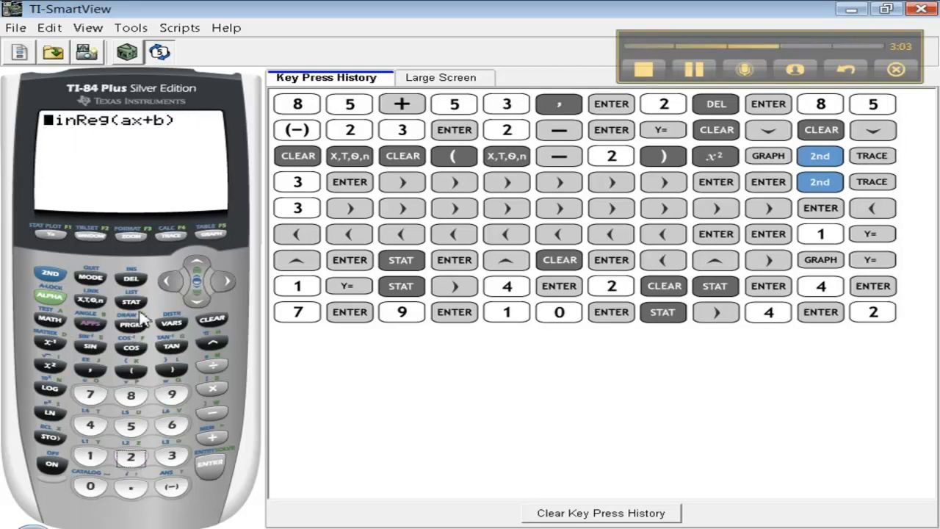
# Inspect L1 (five entries) against L2 (4, 7, 9, 10), then leave the list editor
pyautogui.click(212, 474)
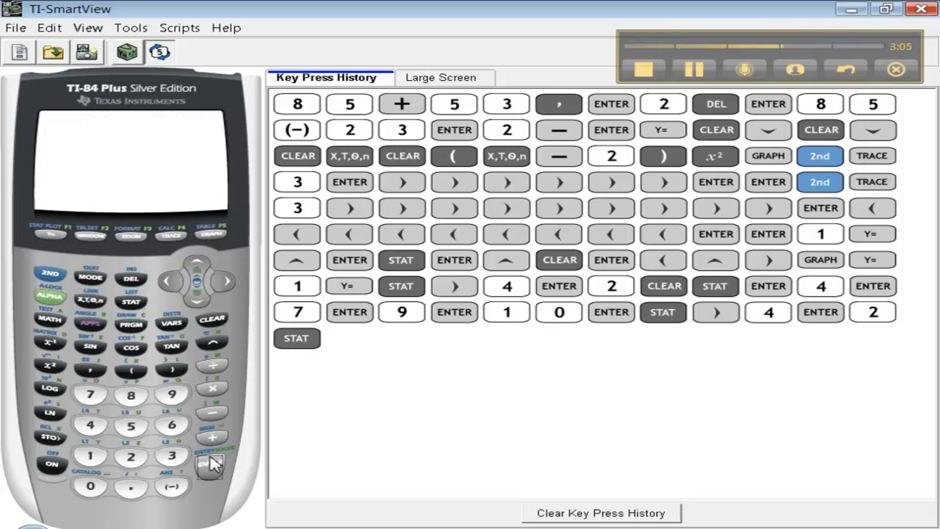
pyautogui.click(210, 467)
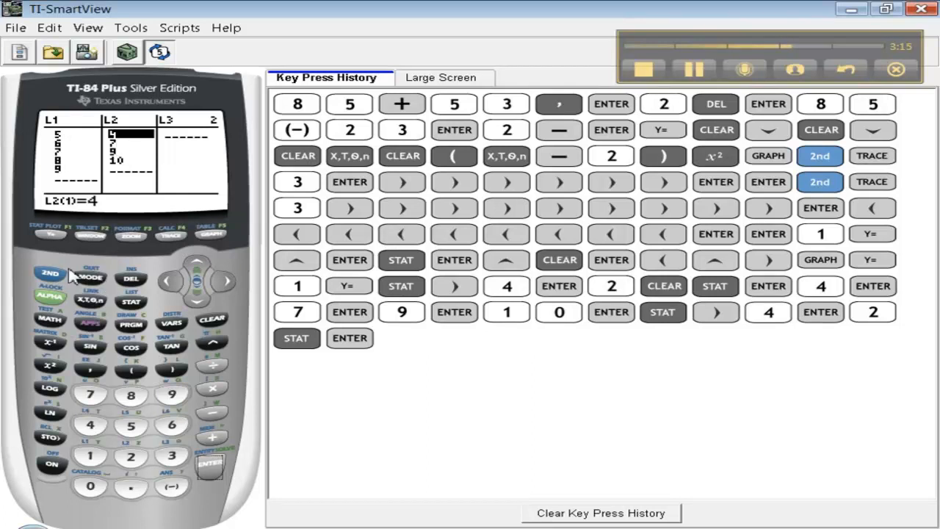
pyautogui.click(46, 273)
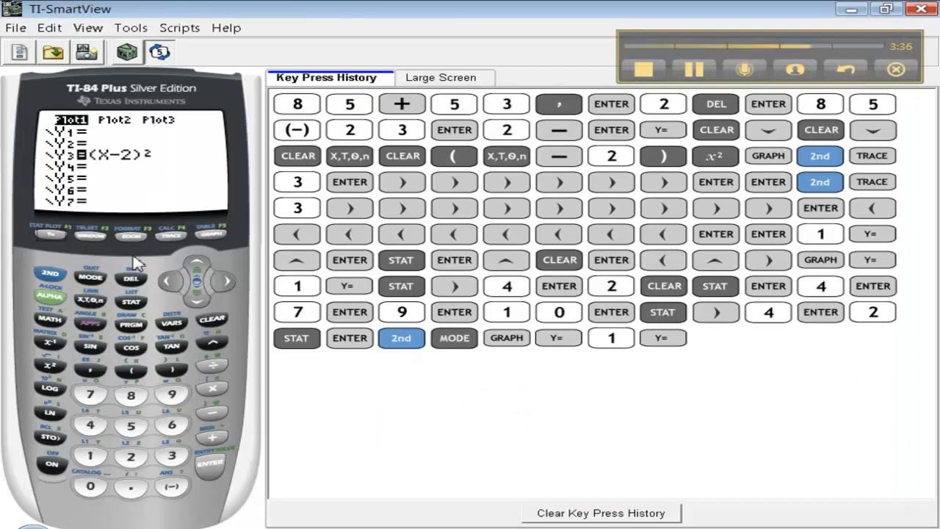
pyautogui.moveTo(100, 243)
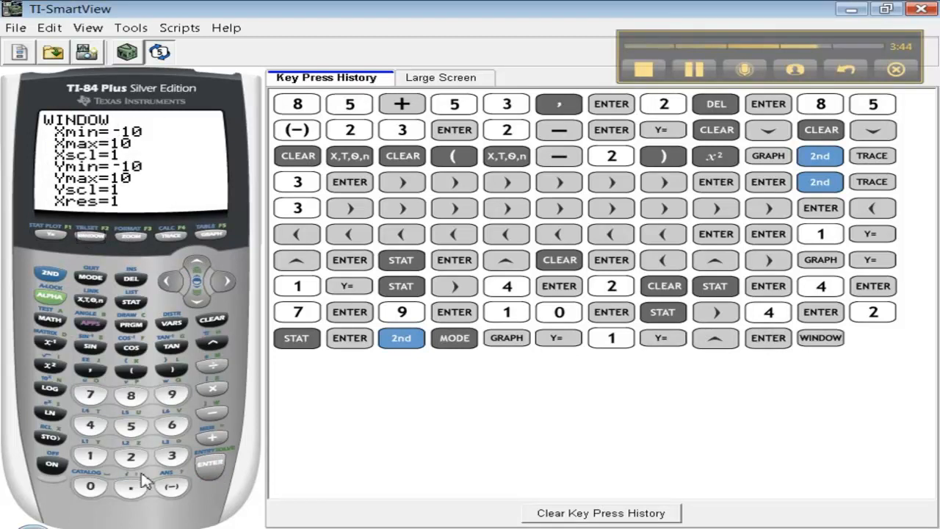
# Set Xmin to 10 and Xmax to 5, then start re-keying Xmin as -10
pyautogui.click(91, 456)
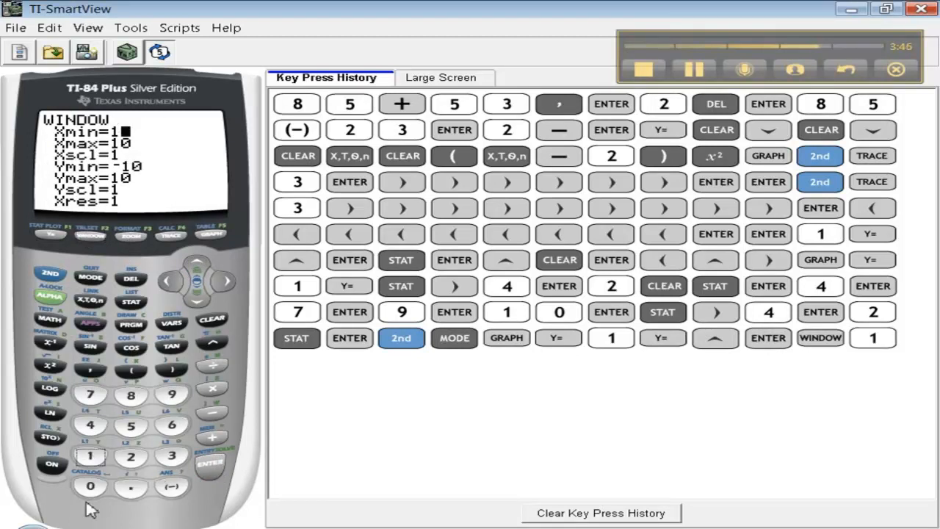
pyautogui.click(204, 464)
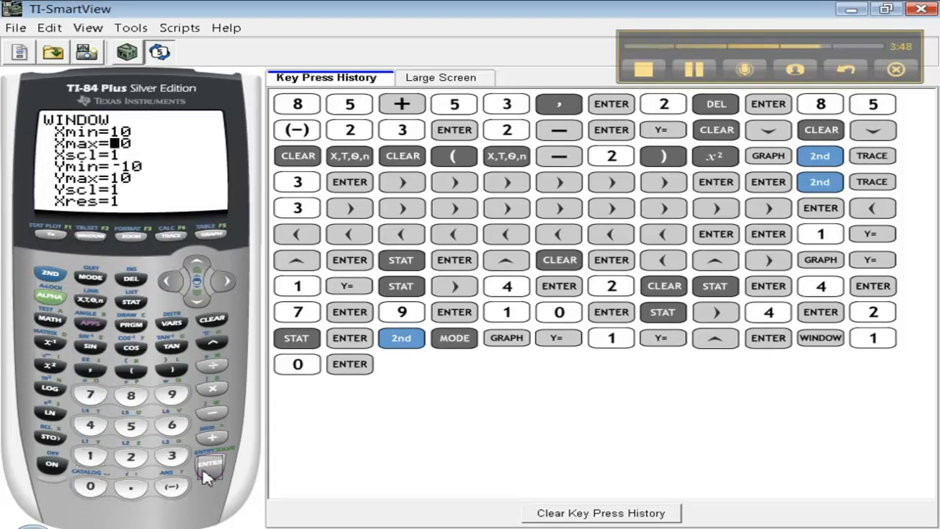
pyautogui.click(135, 427)
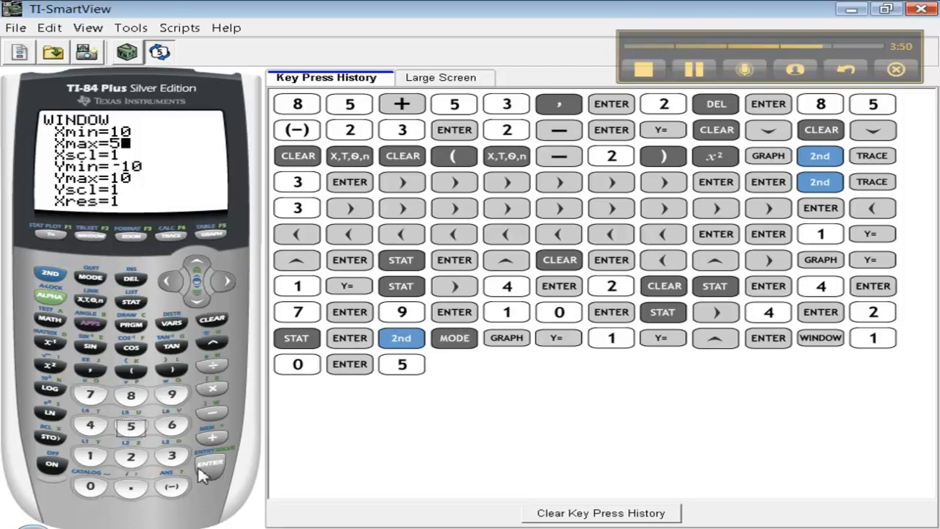
pyautogui.click(206, 464)
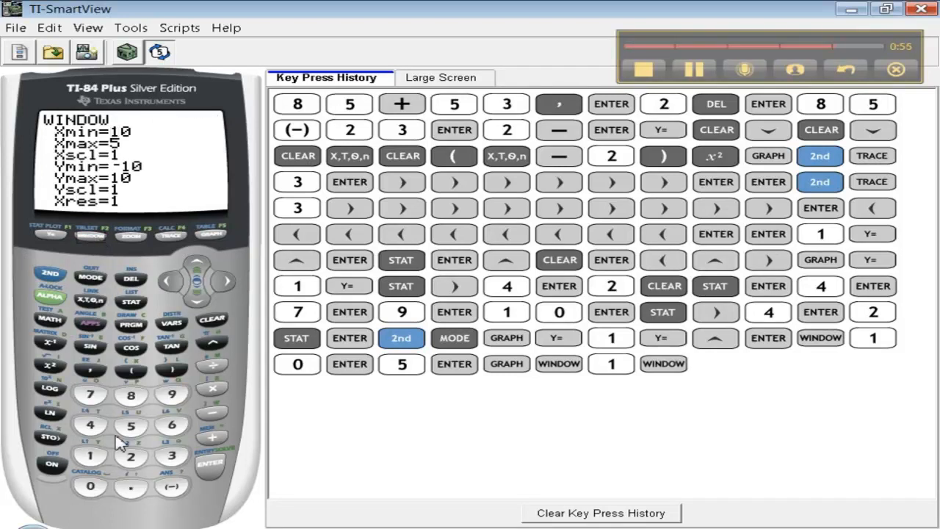
pyautogui.click(175, 489)
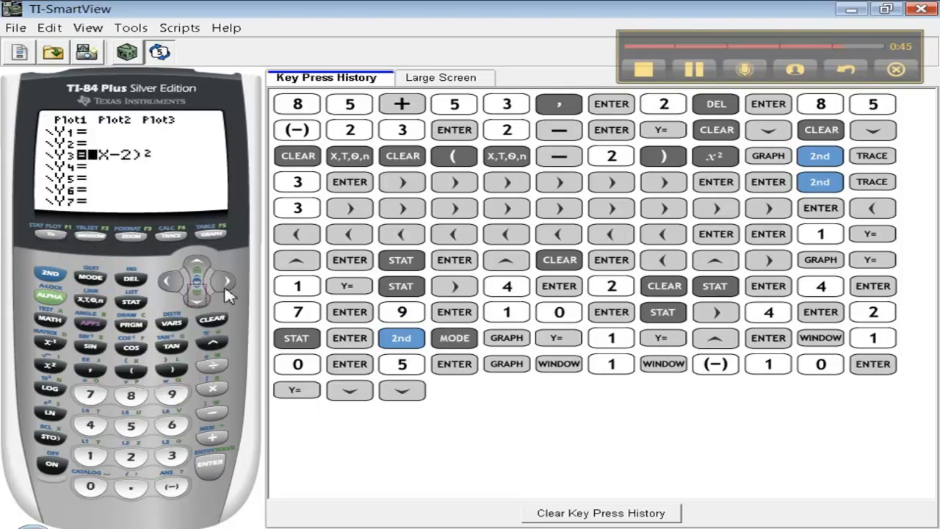
# Append -3 to Y3 so it reads (X-2)²-3, and graph it
pyautogui.click(226, 280)
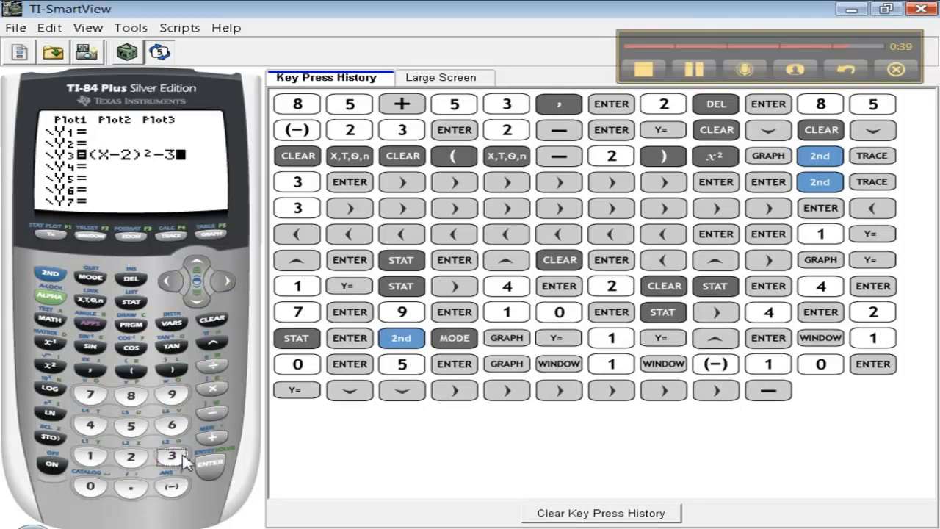
pyautogui.click(210, 235)
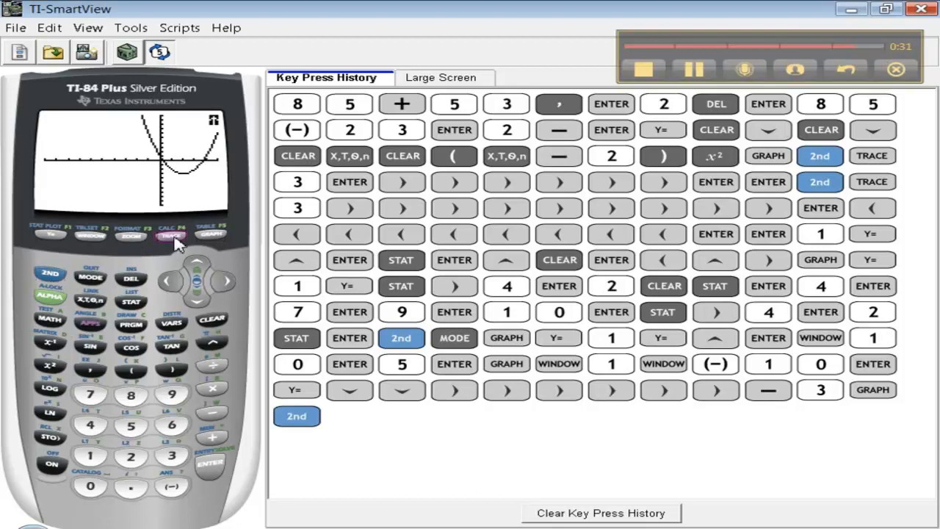
# Run a zero search with both bounds left of the root, then quit ERR:NO SIGN CHNG
pyautogui.click(133, 455)
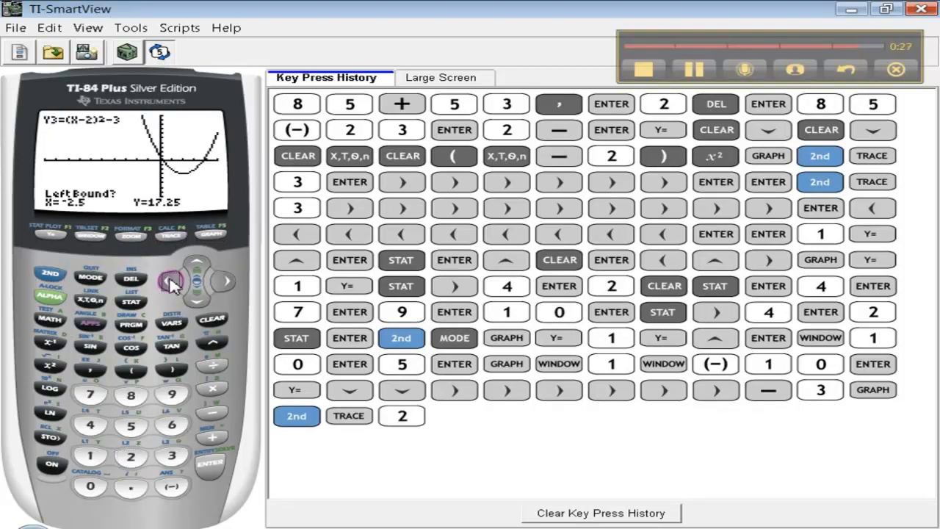
pyautogui.click(225, 288)
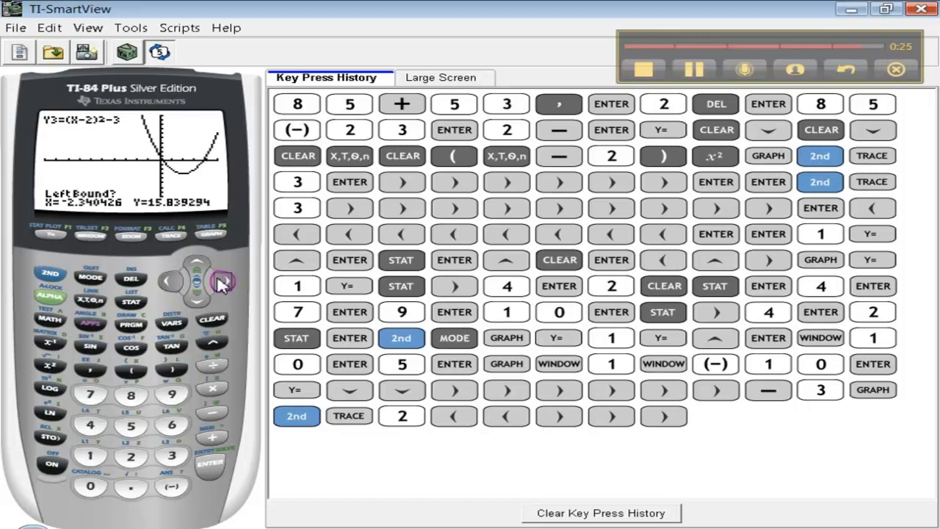
pyautogui.click(223, 280)
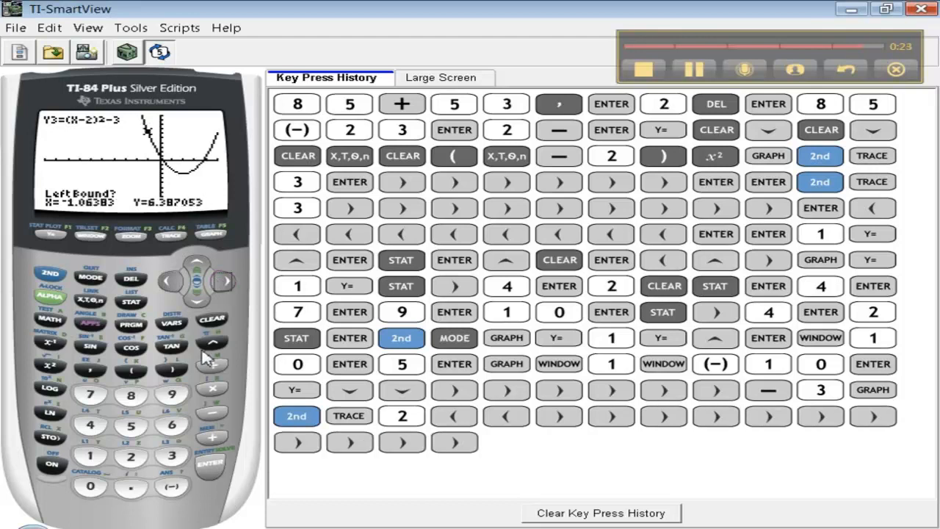
pyautogui.click(212, 280)
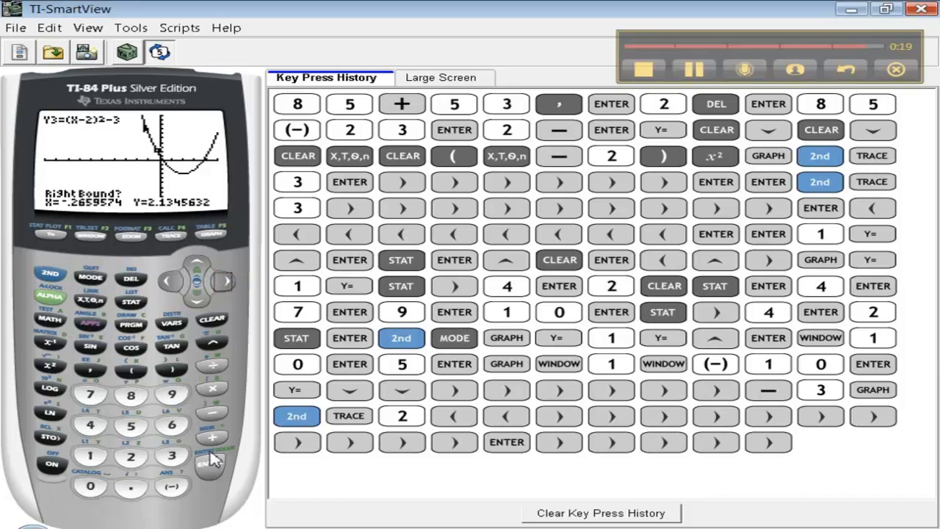
pyautogui.click(207, 463)
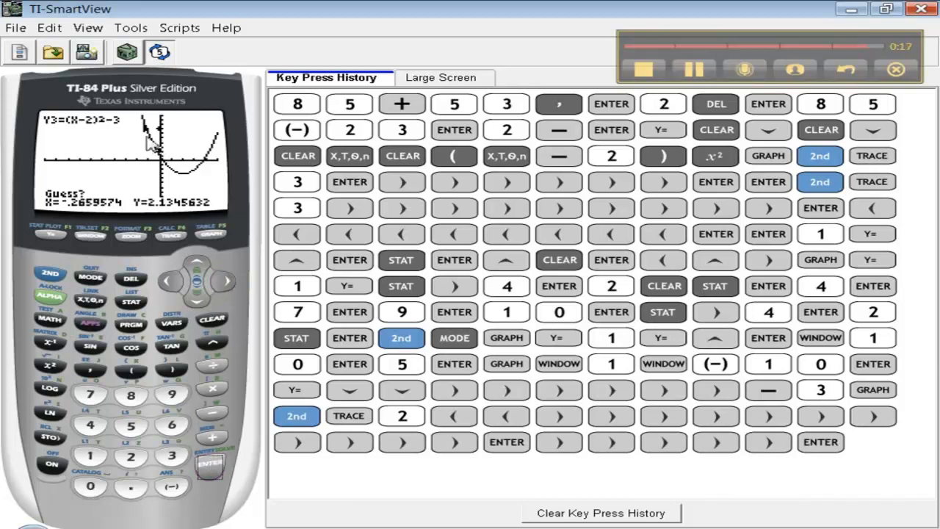
pyautogui.click(208, 465)
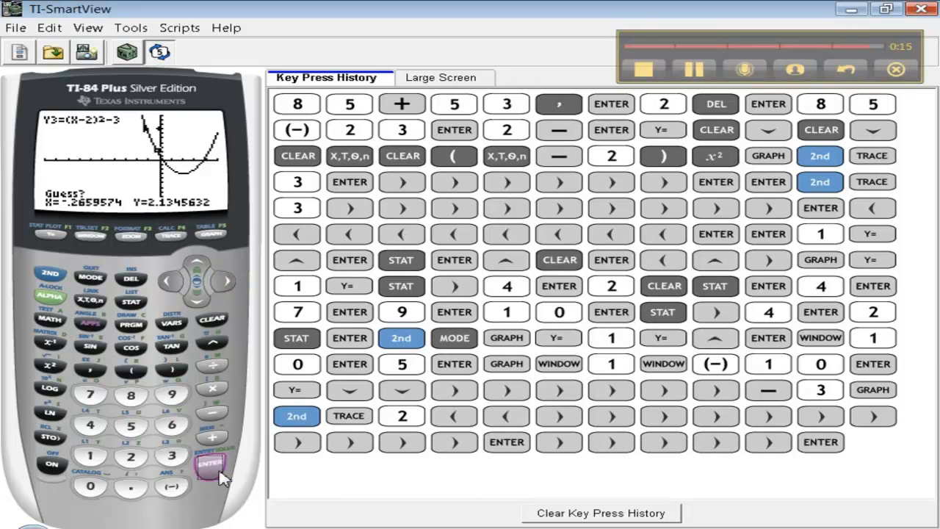
pyautogui.click(208, 465)
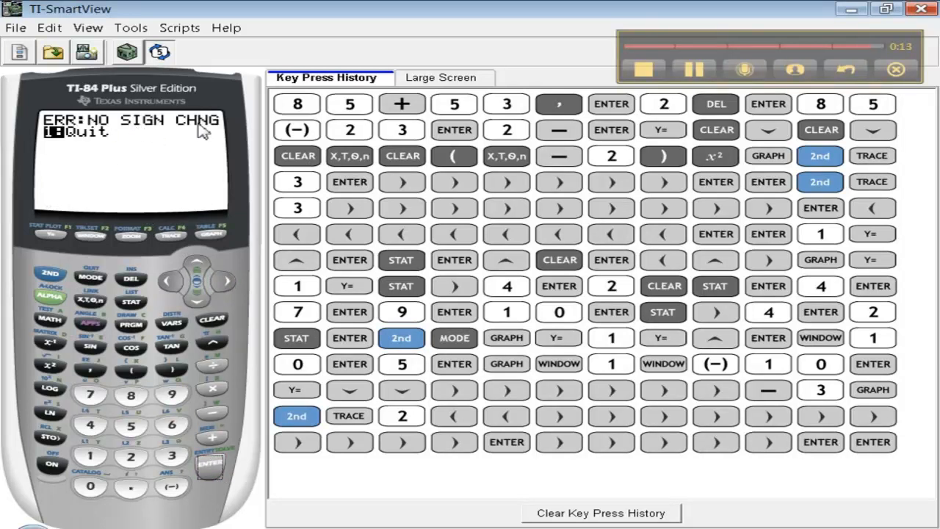
pyautogui.moveTo(103, 133)
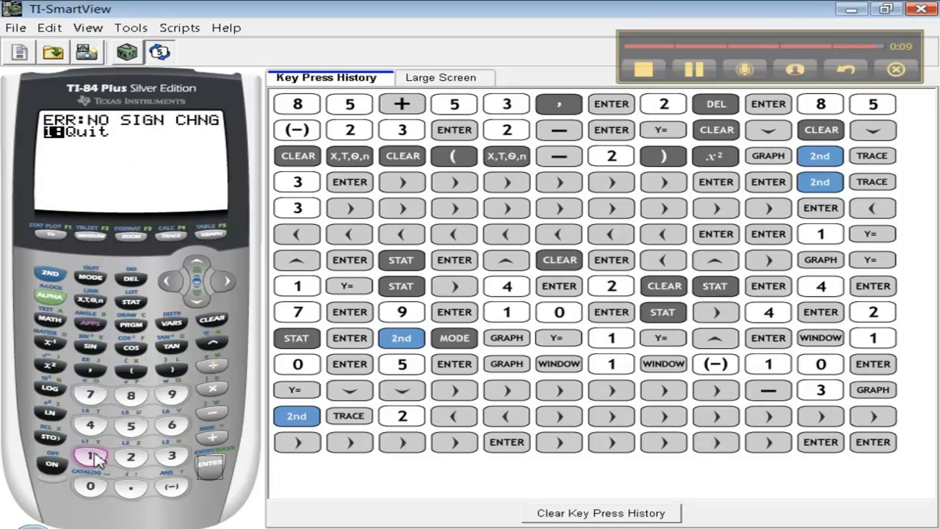
pyautogui.click(92, 455)
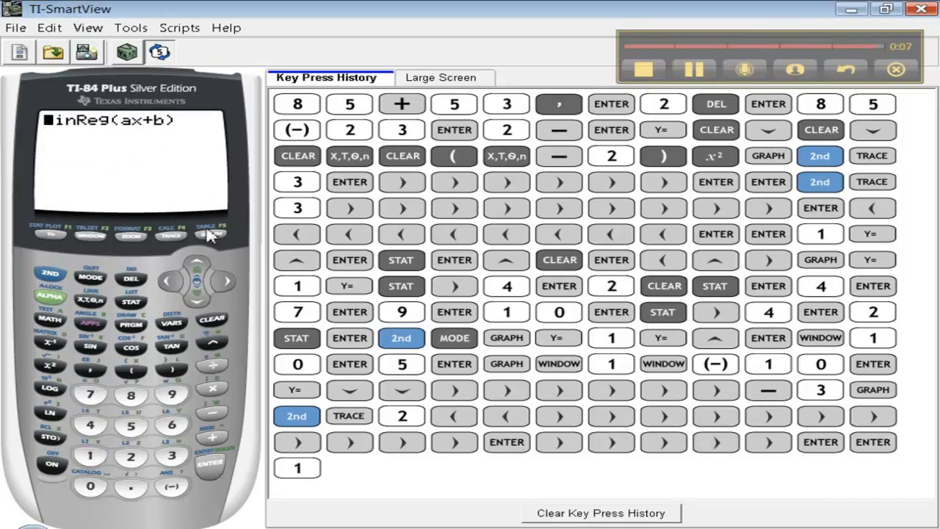